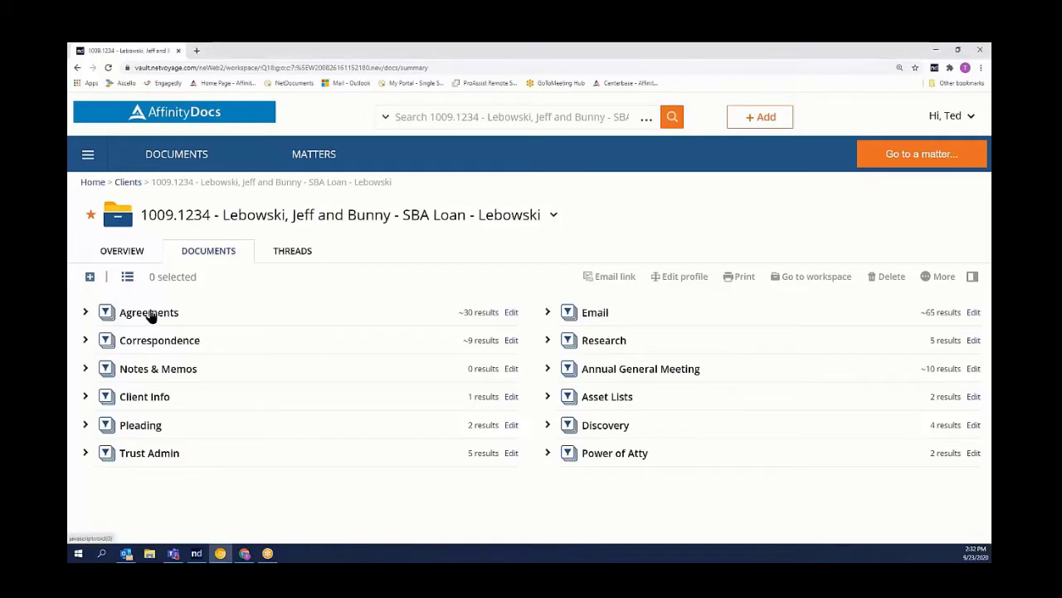
Step: Open Agreements and choose Send to application for the New Lebowski Bankruptcy Contract
click(149, 312)
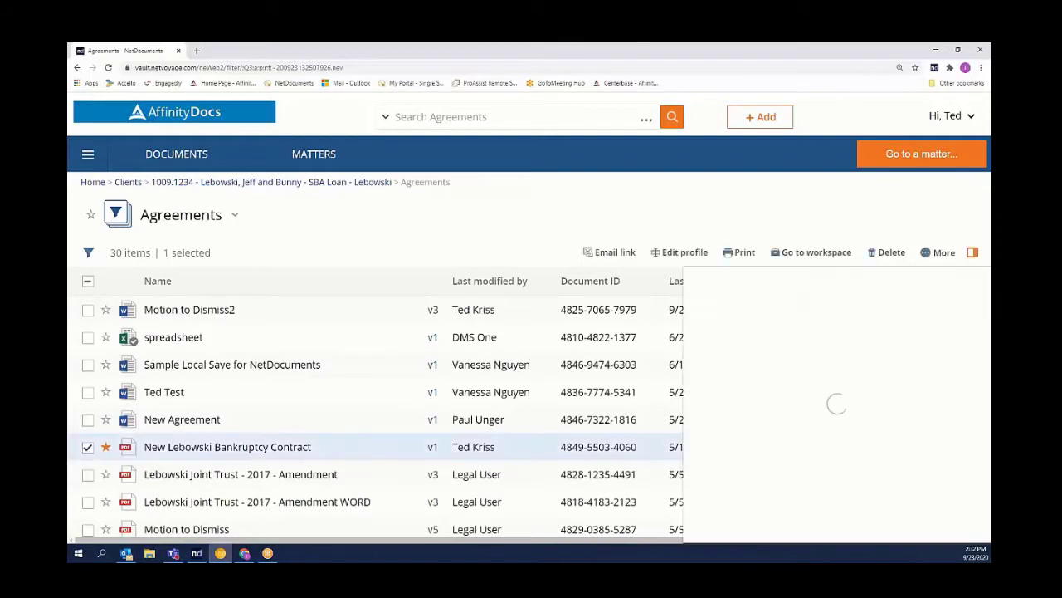
click(938, 252)
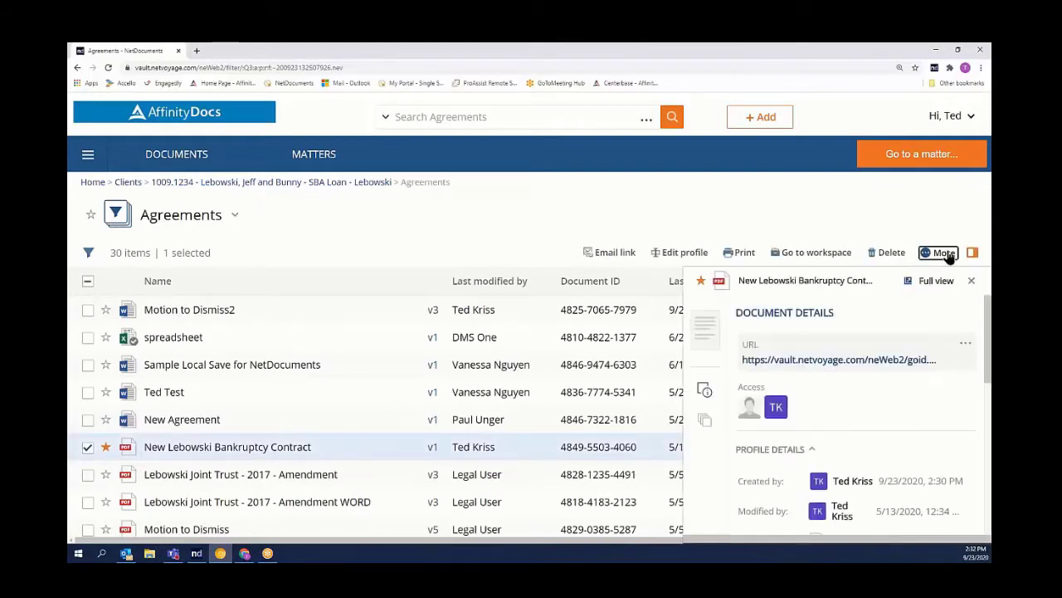
click(939, 252)
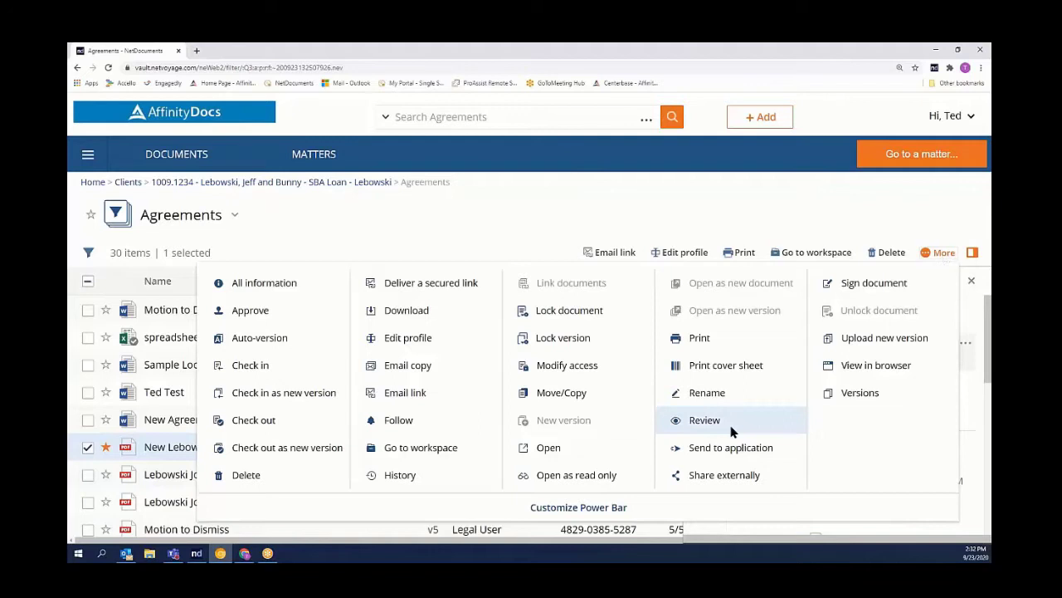
click(731, 448)
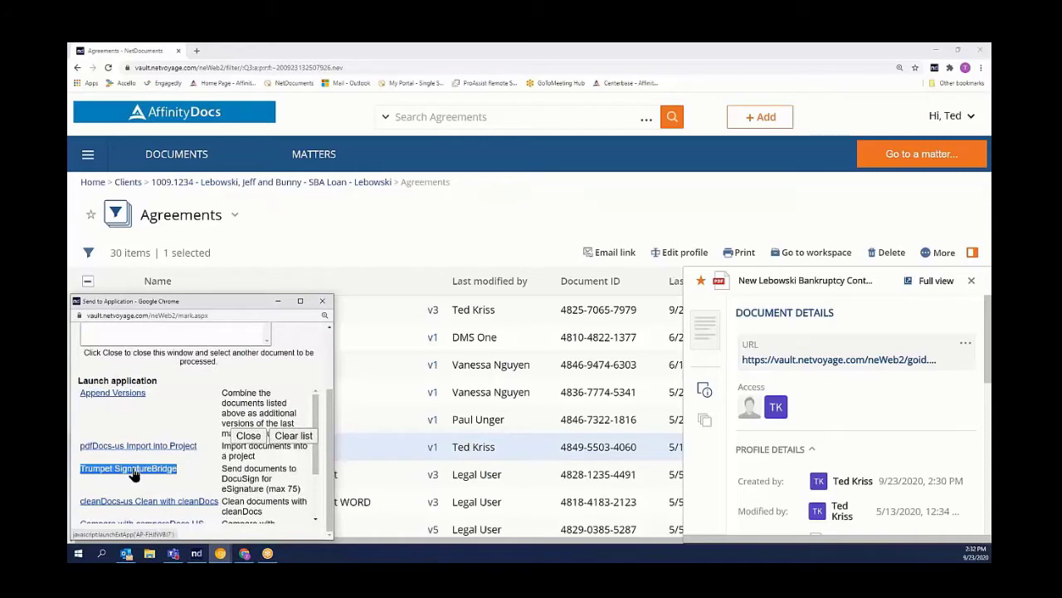
Step: Send the contract to Trumpet SignatureBridge to create a DocuSign envelope
click(128, 468)
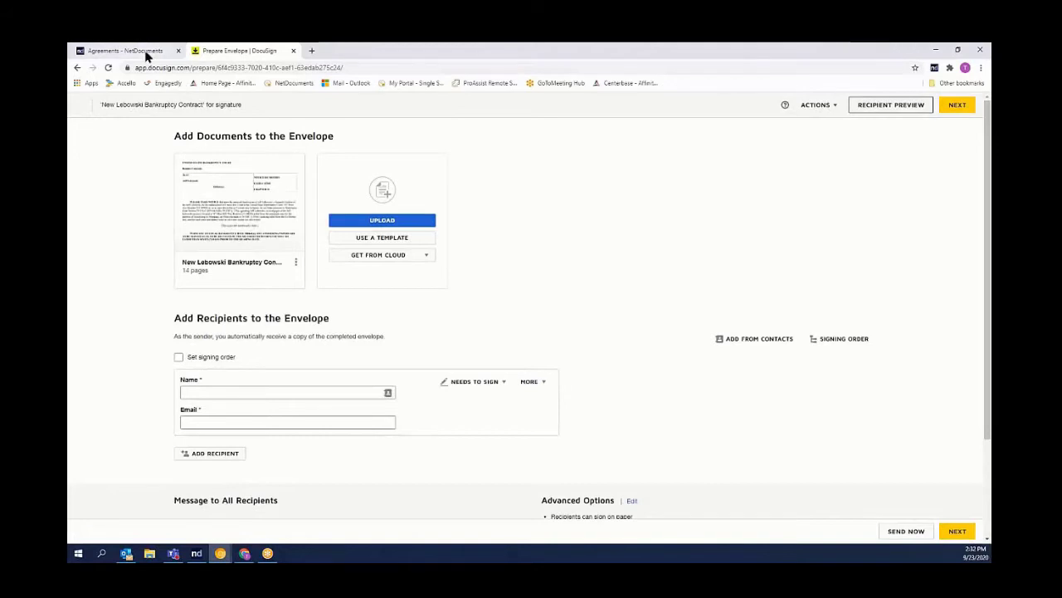
click(125, 50)
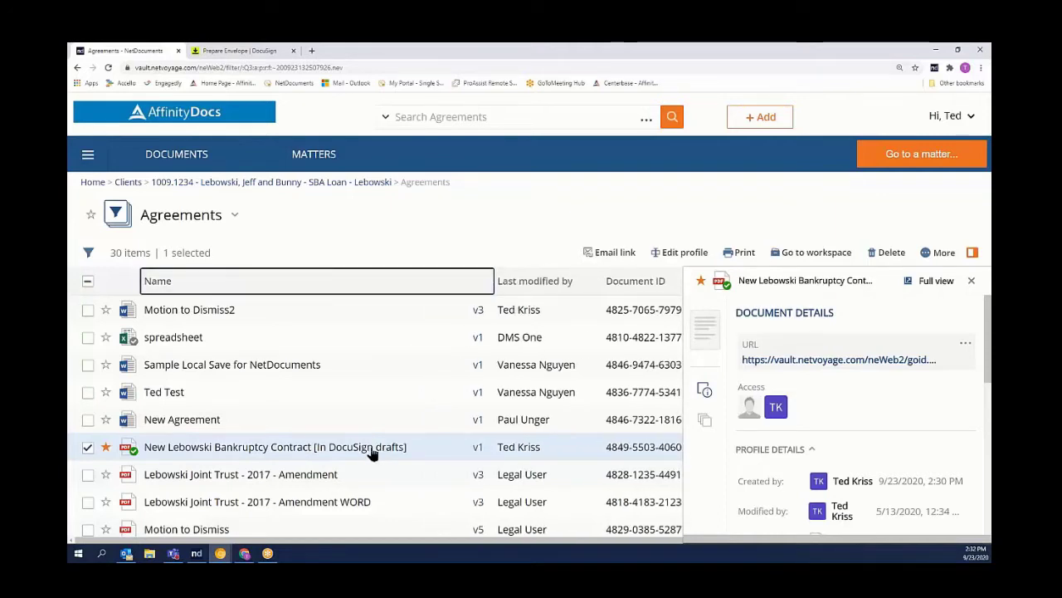
mouse_move(280, 110)
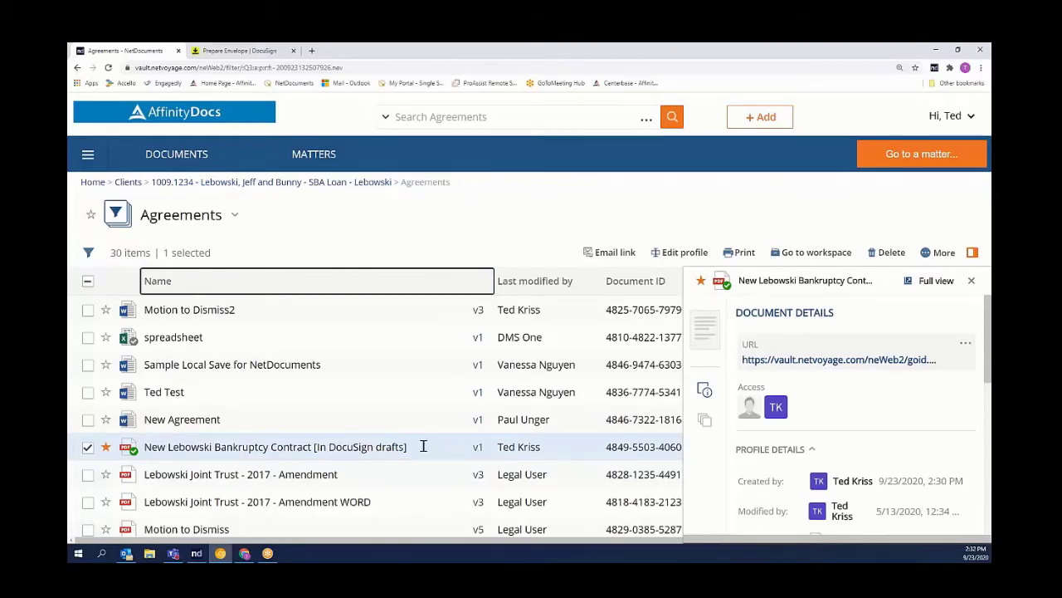
click(238, 50)
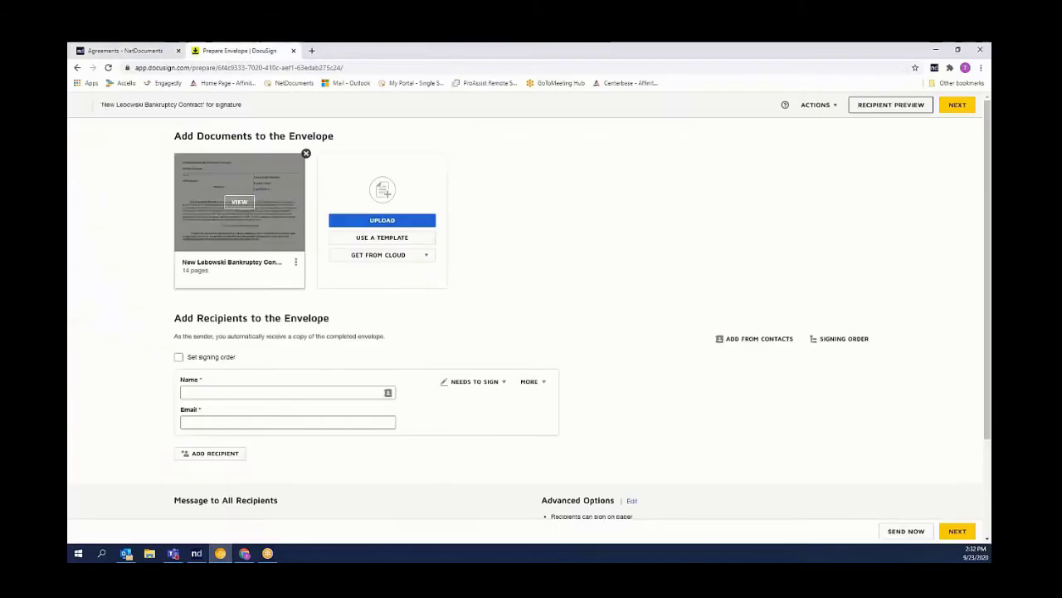
click(286, 392)
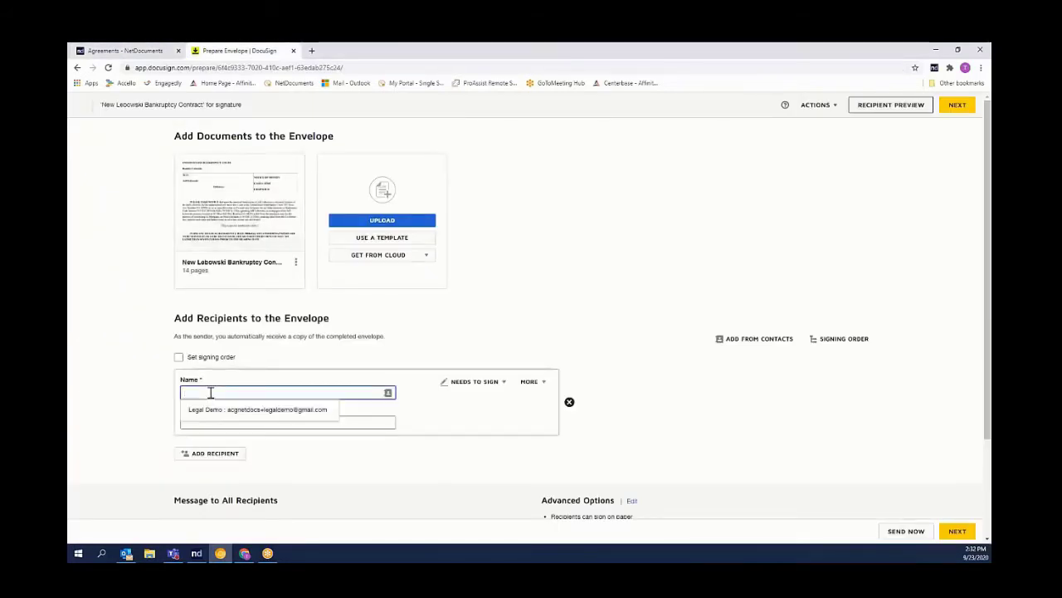
text(tedkri)
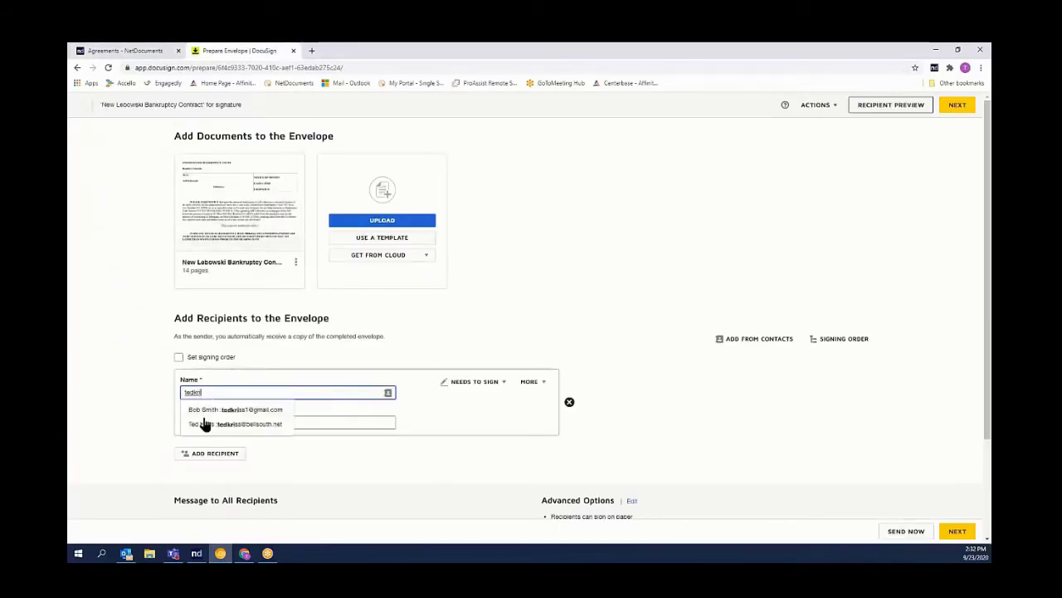
click(235, 424)
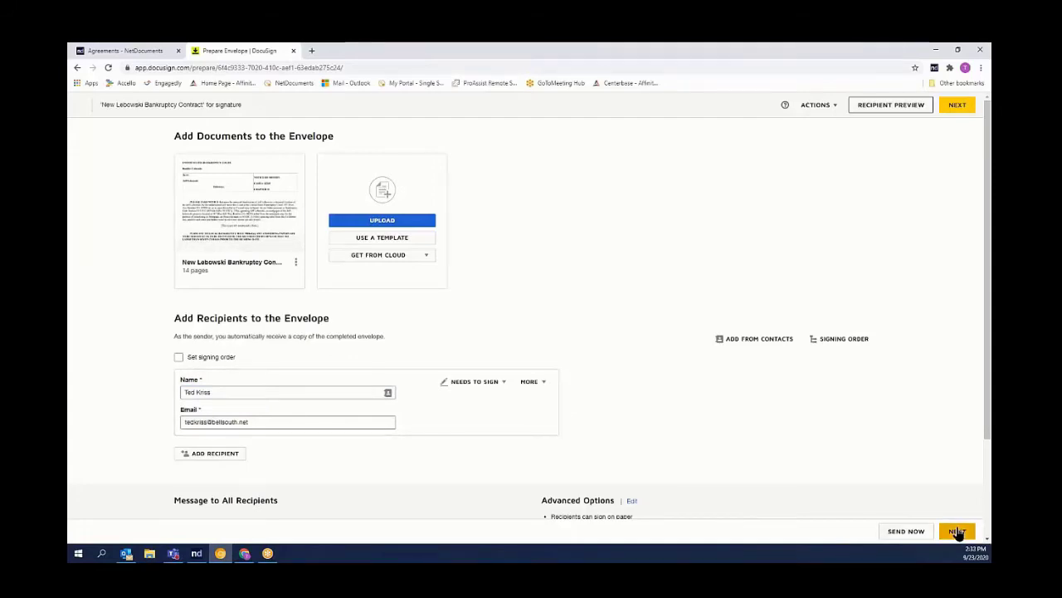
click(957, 532)
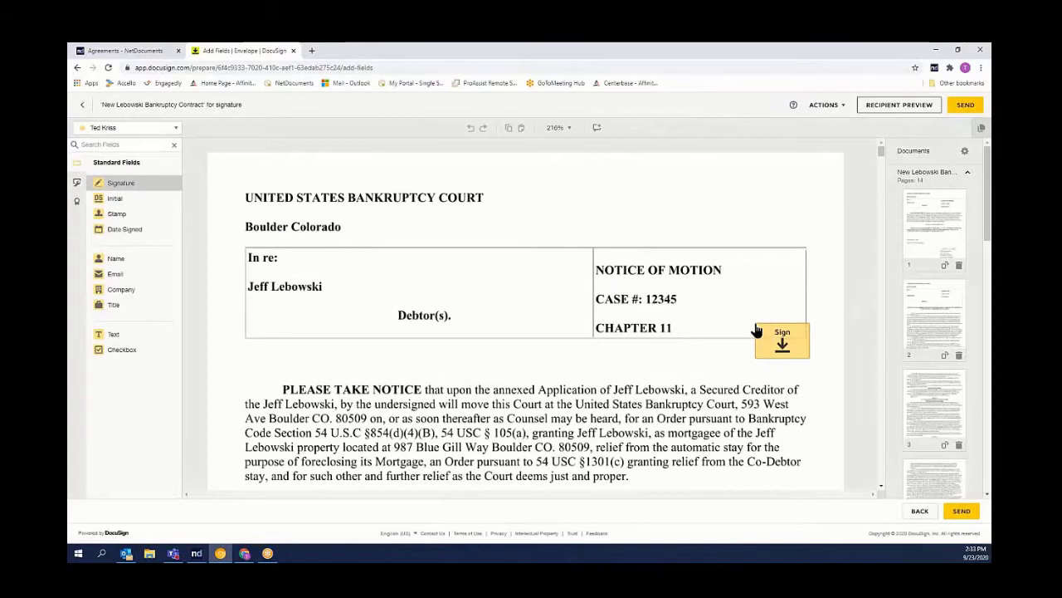
Step: Place a Sign field on the contract's signature line near the end
scroll(down, 3)
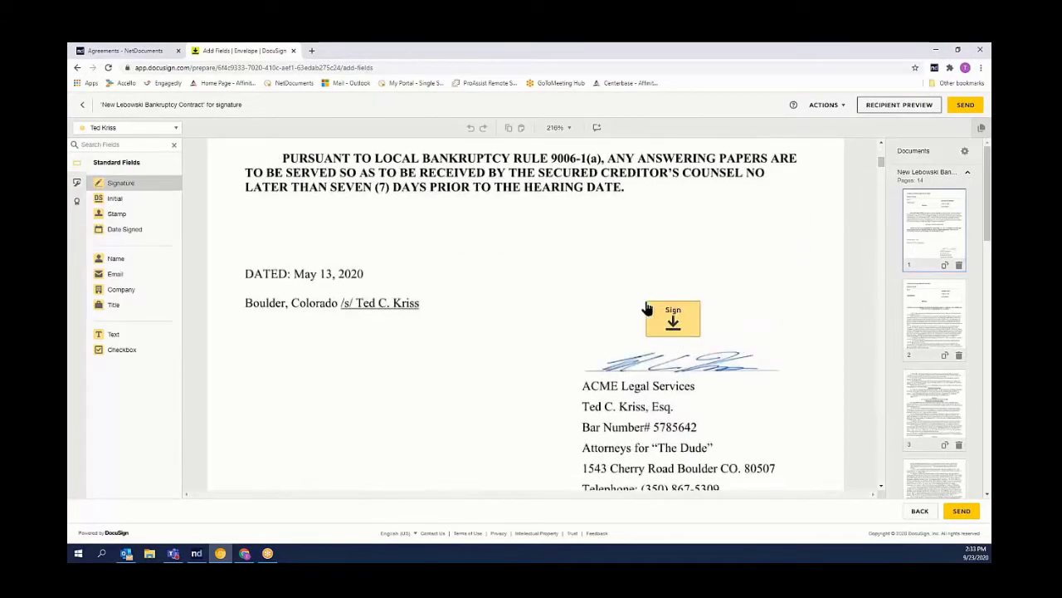
click(673, 318)
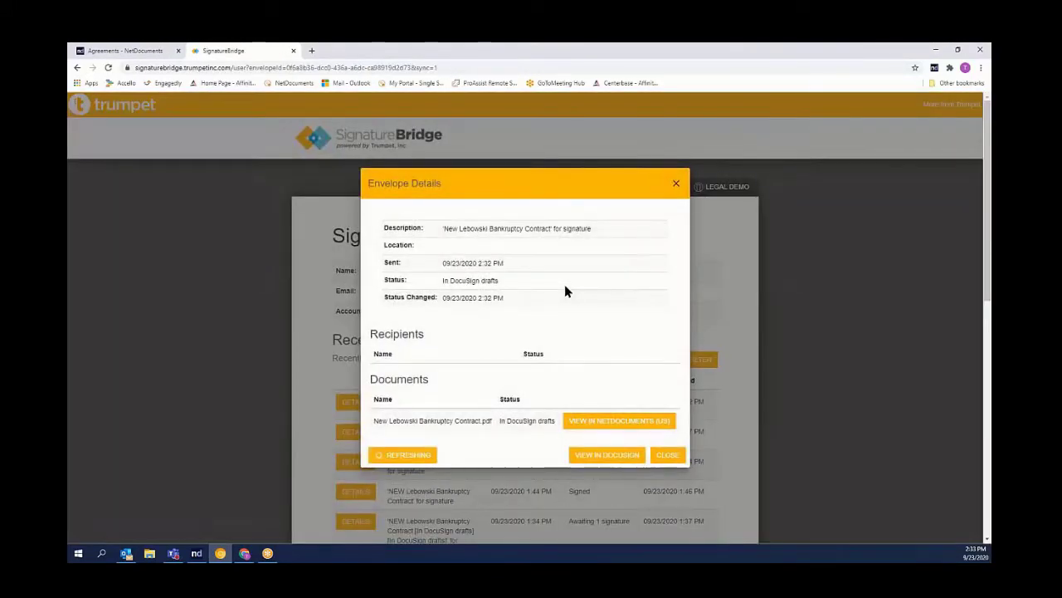
Step: Check the contract's Awaiting 1 signature status in the NetDocuments Agreements list
click(402, 454)
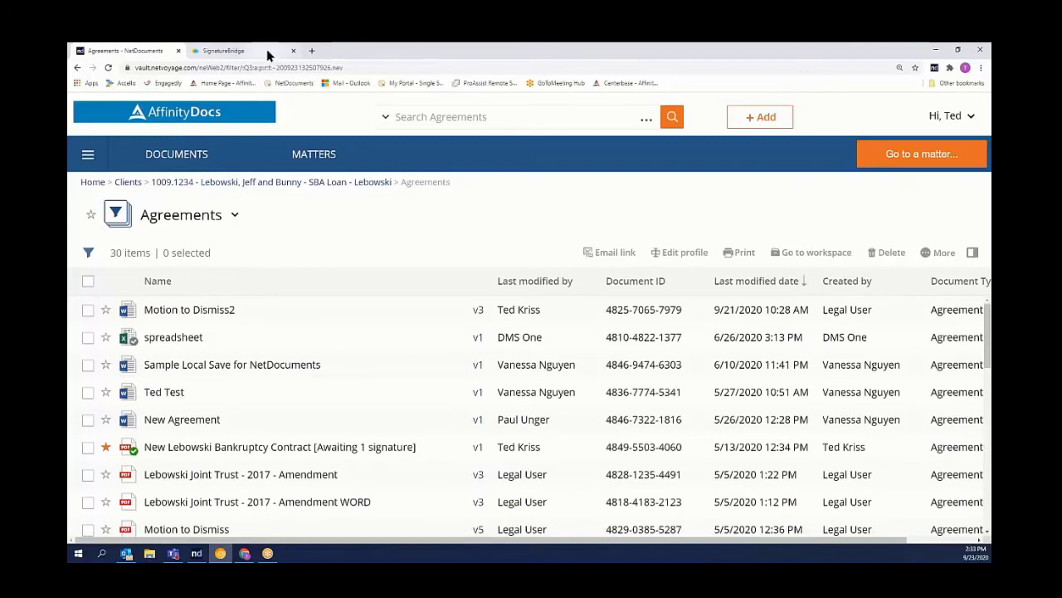
Step: Reopen SignatureBridge envelope details and refresh the envelope's signing status
click(241, 51)
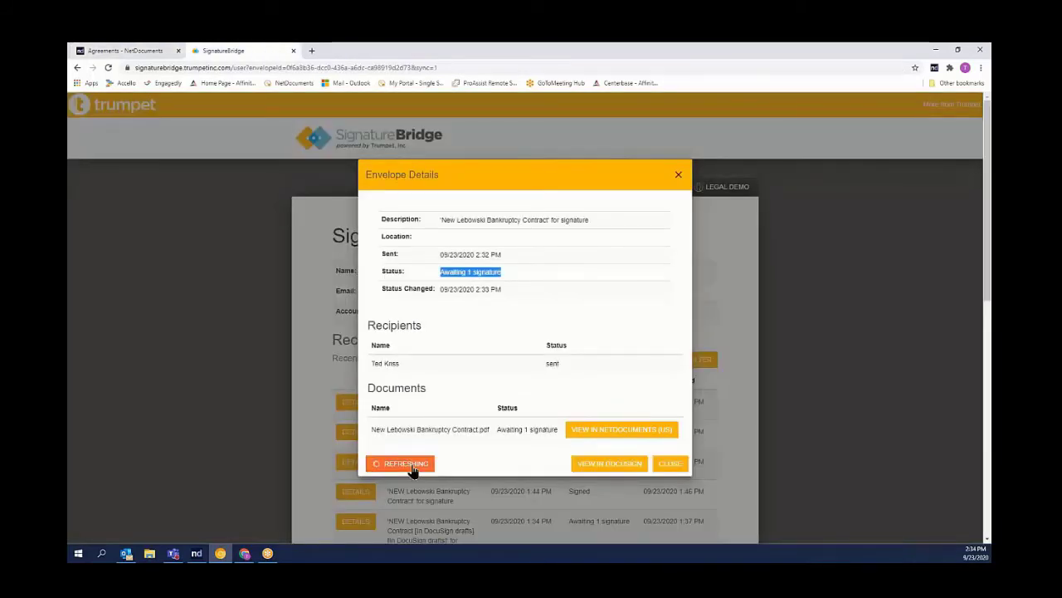
click(400, 463)
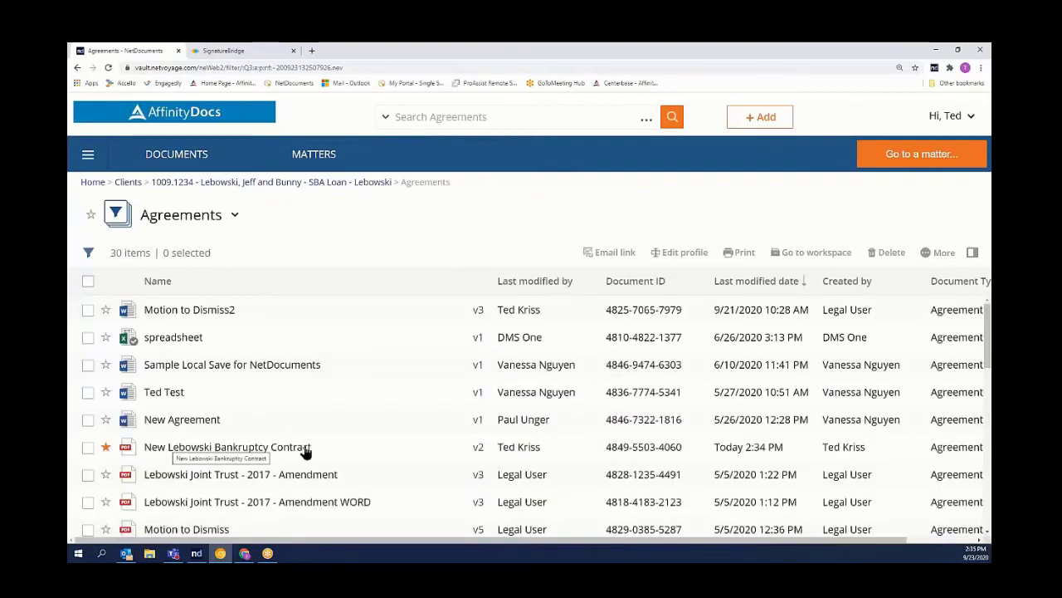
click(479, 447)
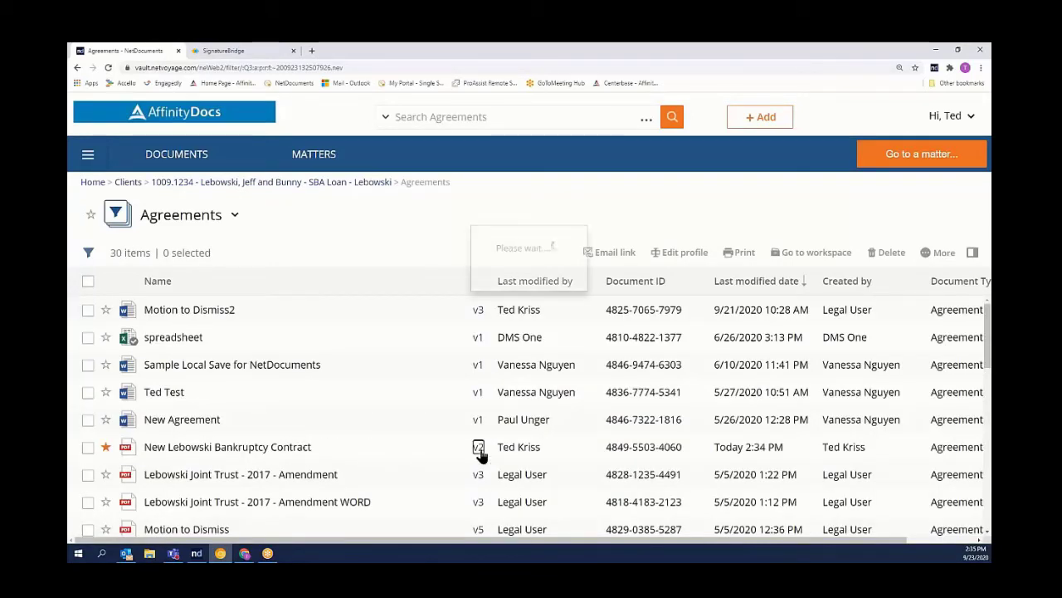
click(478, 446)
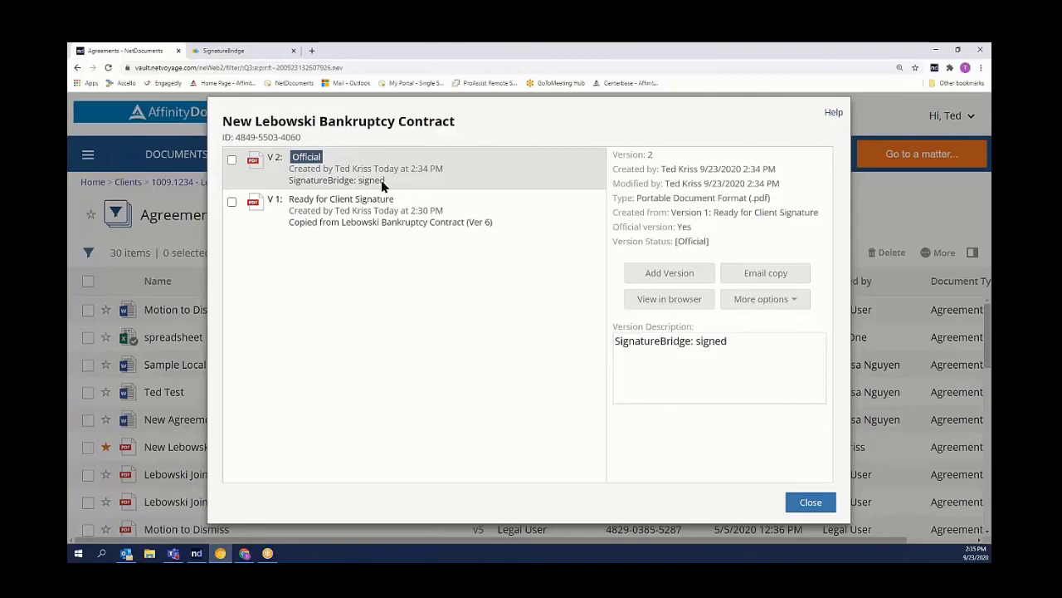
click(809, 501)
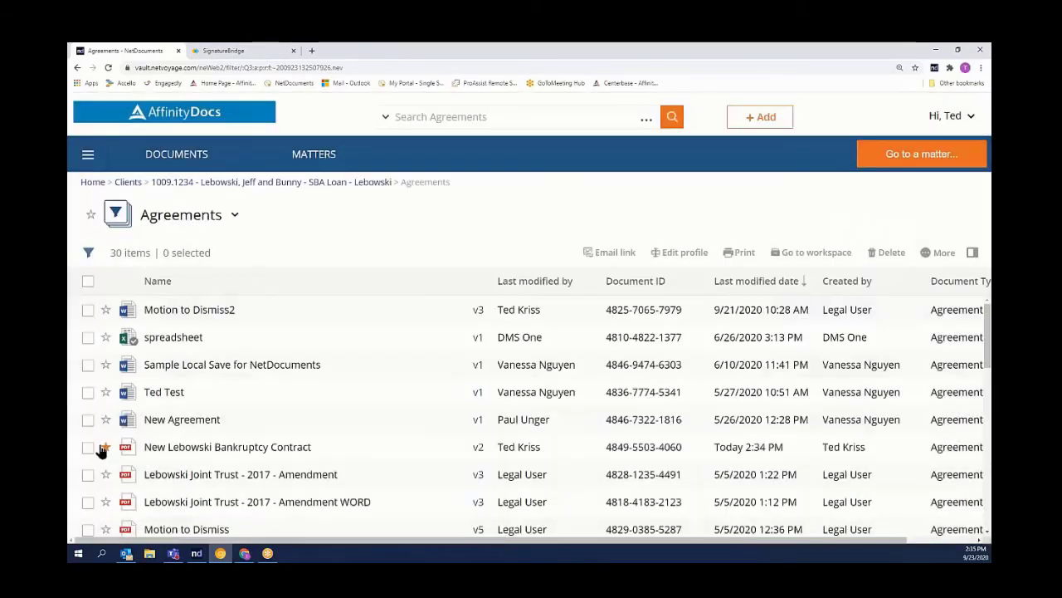
click(88, 447)
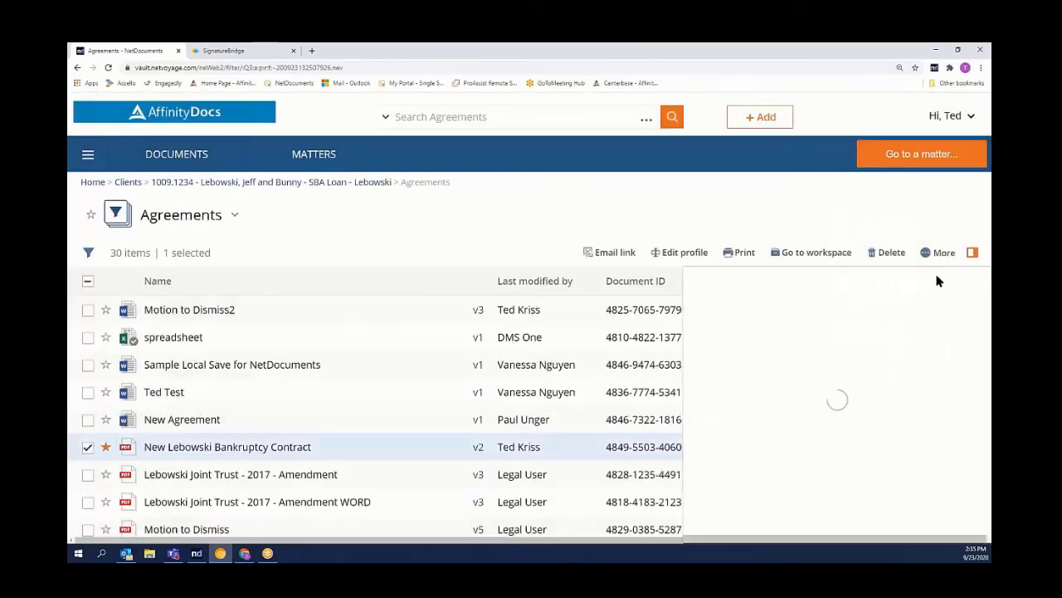
click(937, 253)
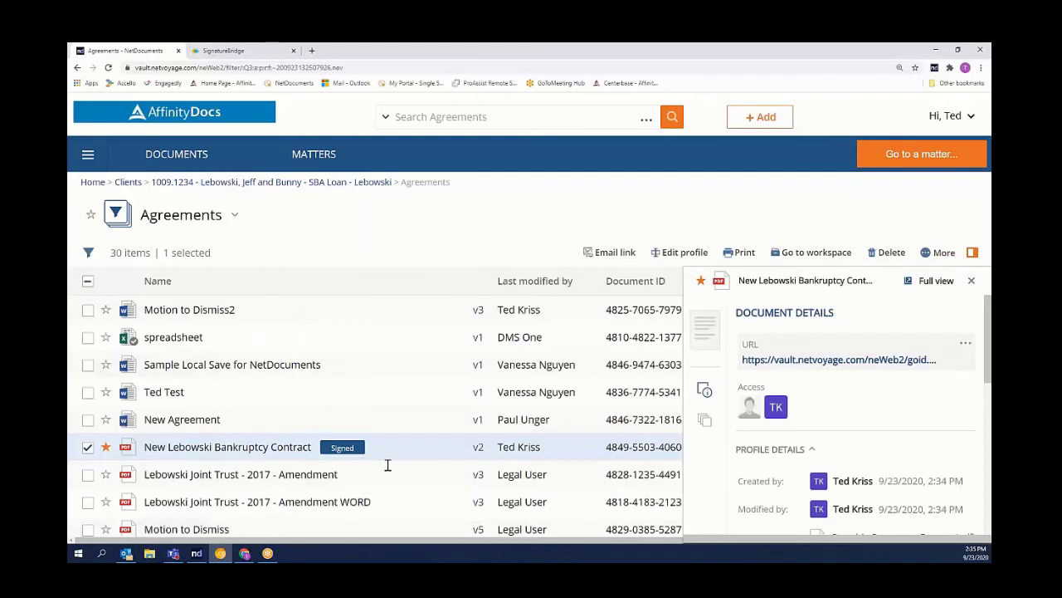
mouse_move(372, 465)
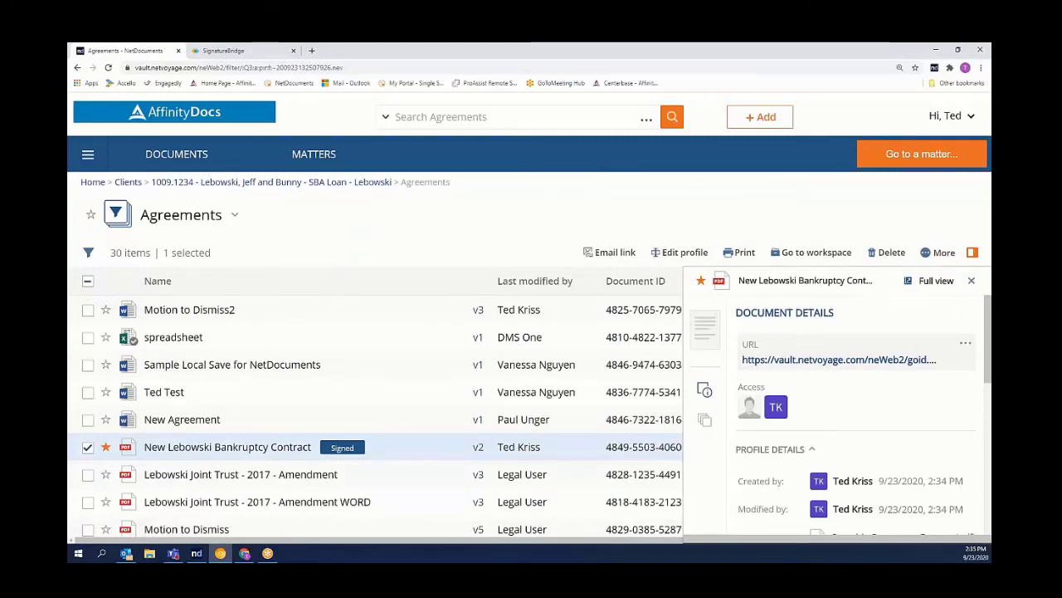
click(971, 279)
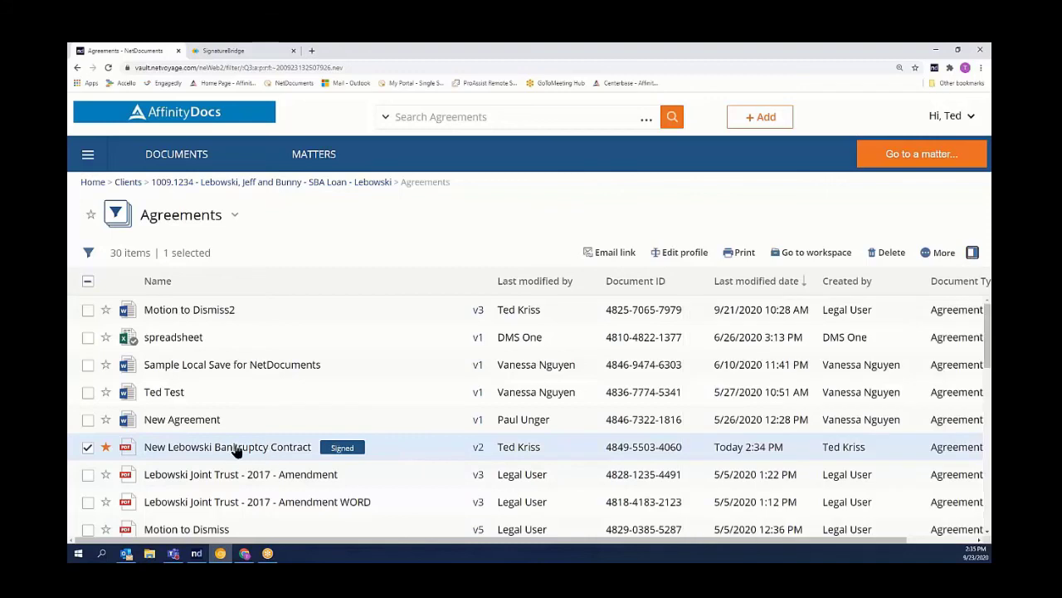
mouse_move(380, 440)
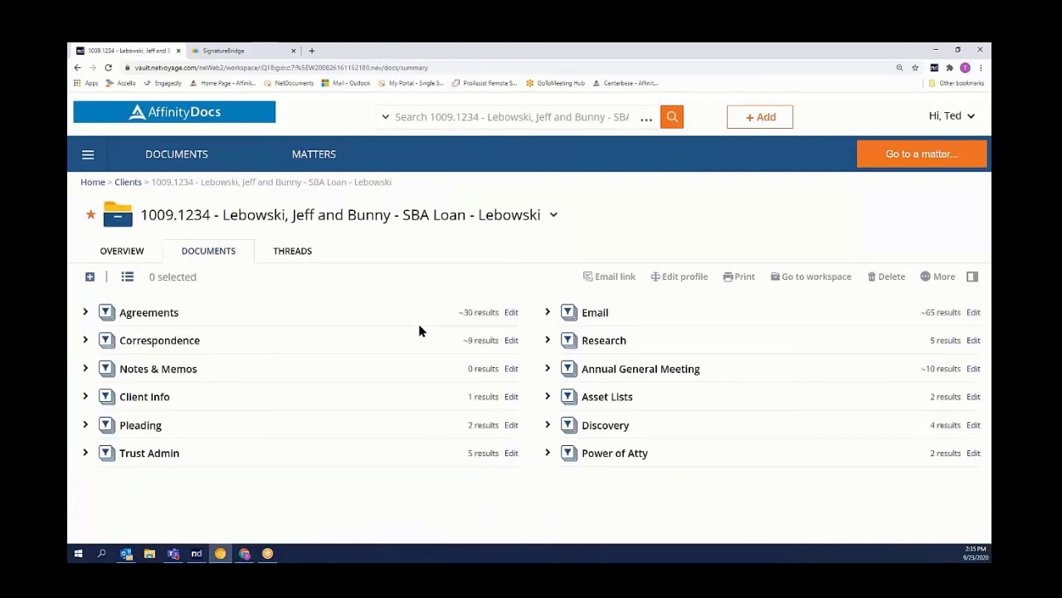
mouse_move(401, 317)
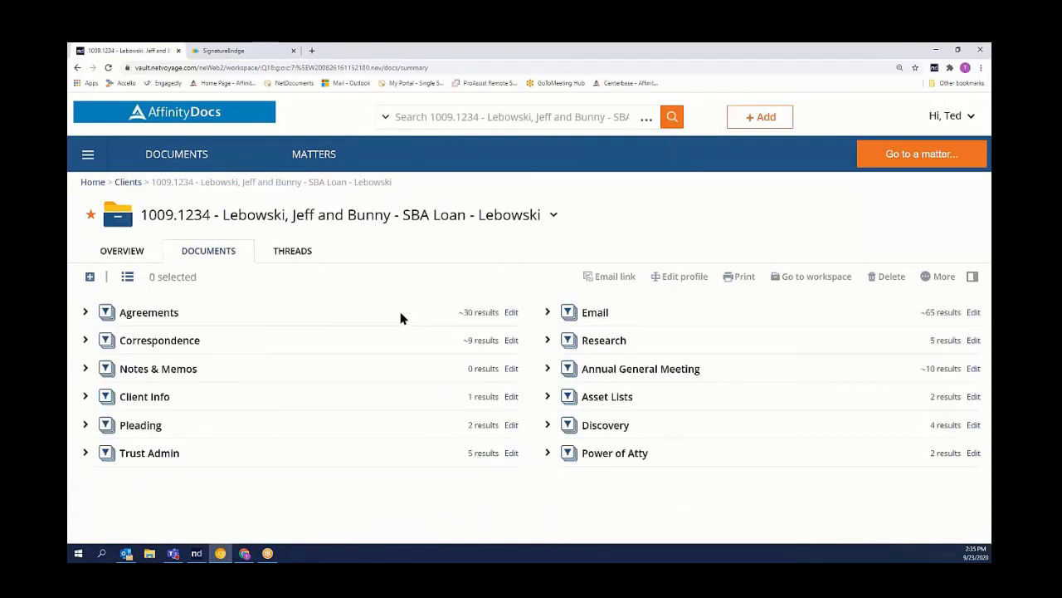